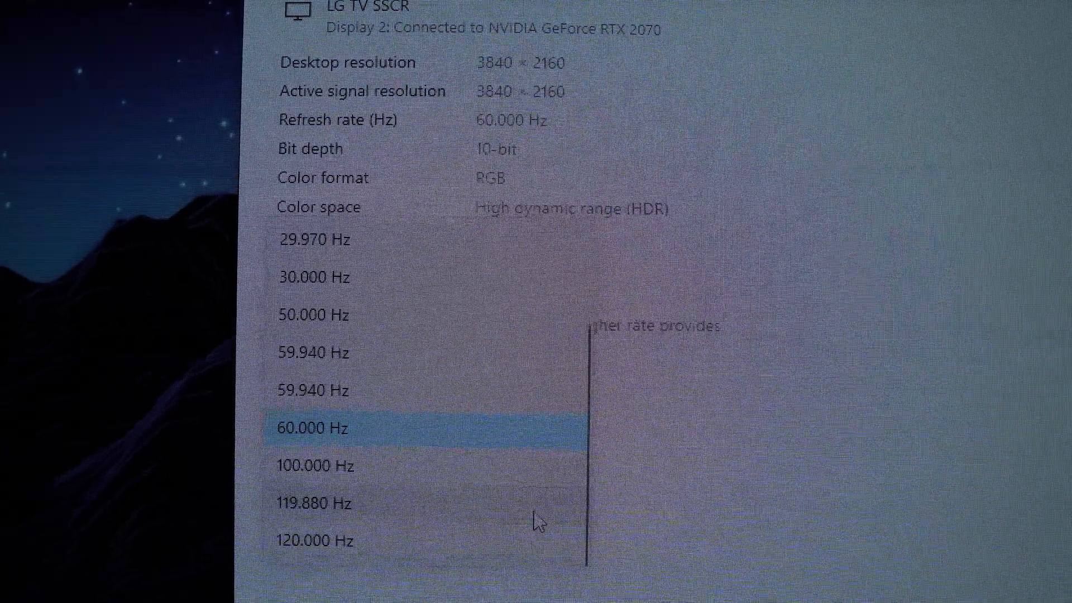
Change the LG TV's refresh rate from 60 Hz to 120 Hz in Advanced display settings
left_click(314, 539)
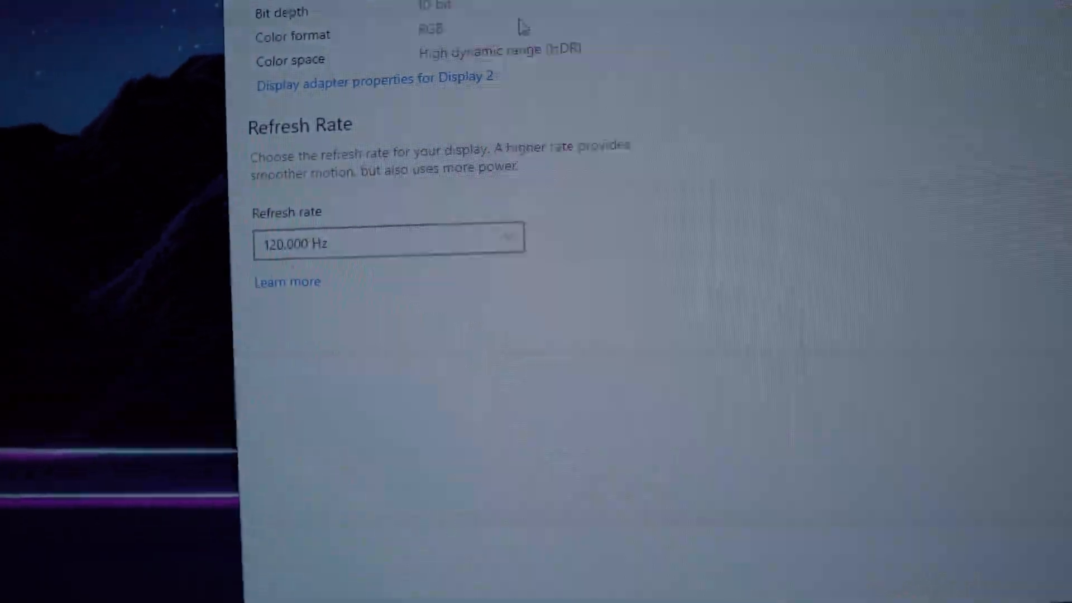
scroll("up", 3)
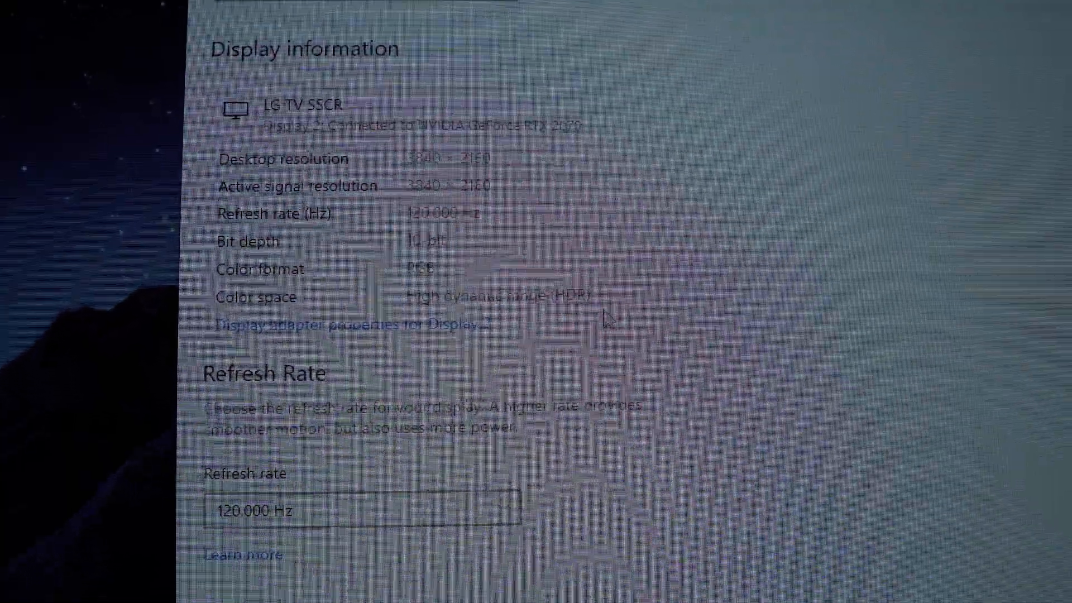
mouse_move(710, 311)
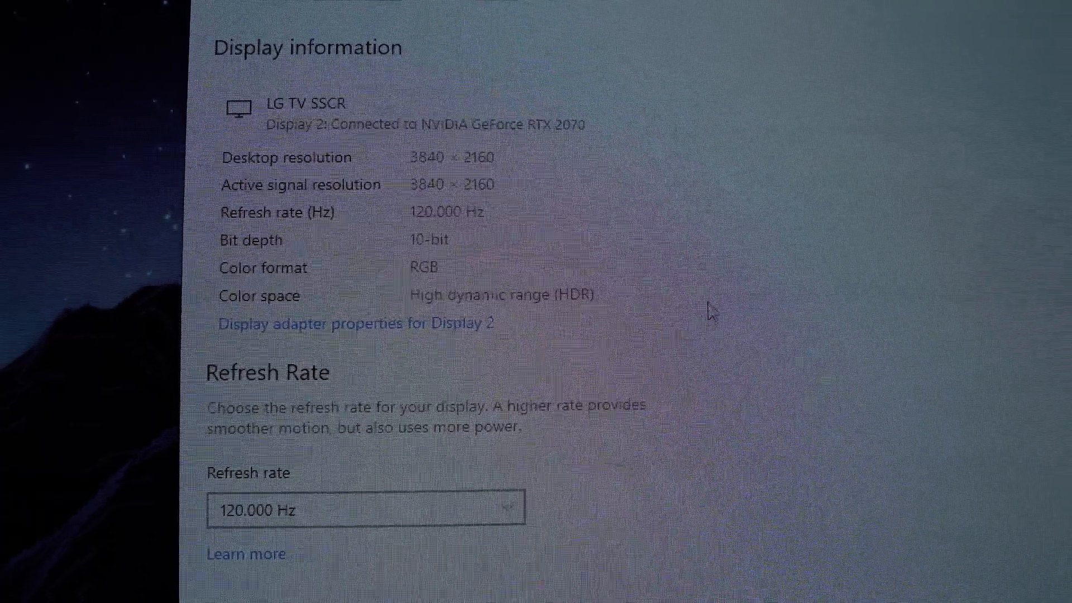